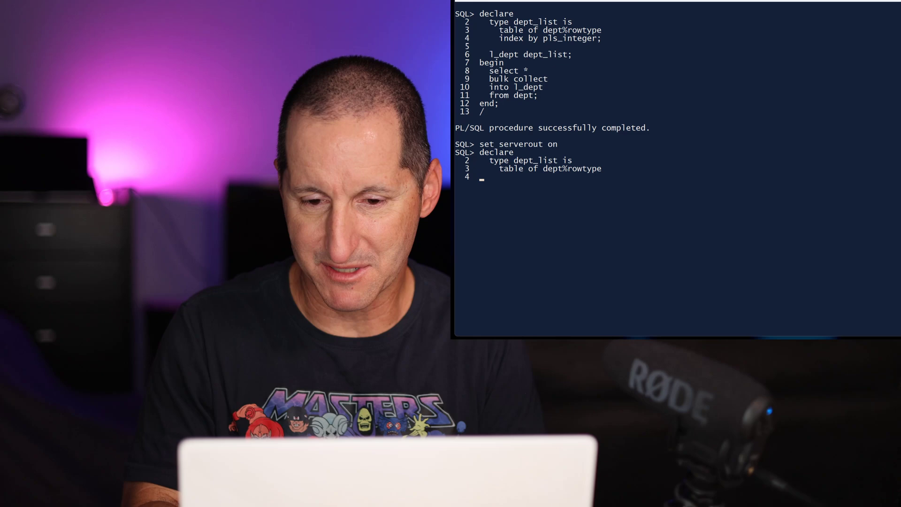
{"action": "type", "text": "index by pls_integer;"}
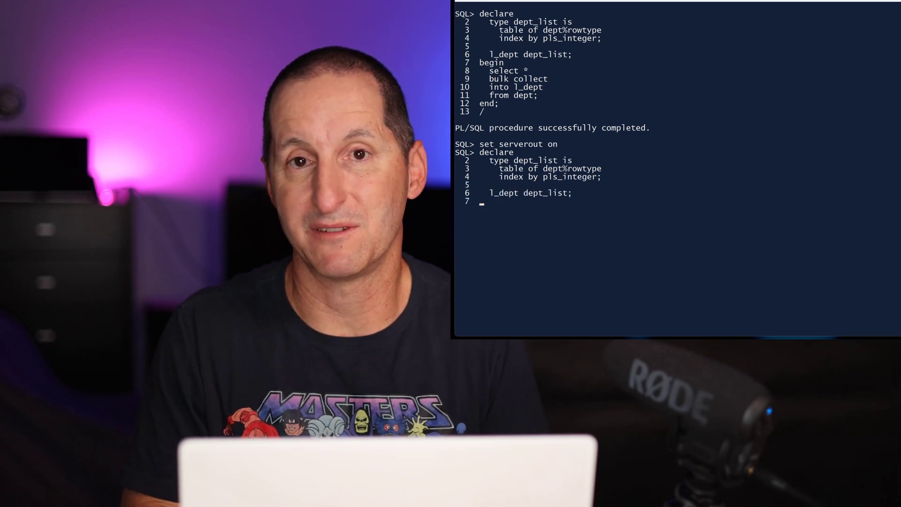
{"action": "type", "text": "l_json json_object_t := json_object_t();"}
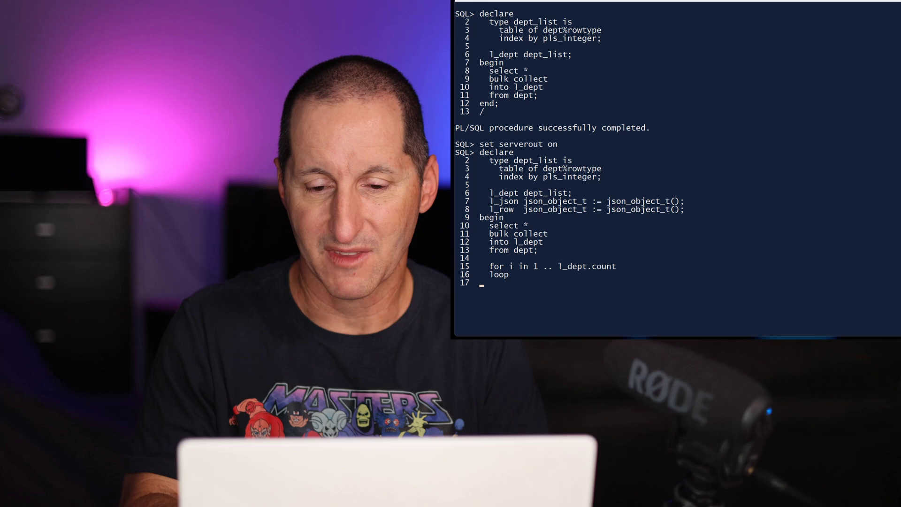
{"action": "type", "text": "l_row  := json_object_t();"}
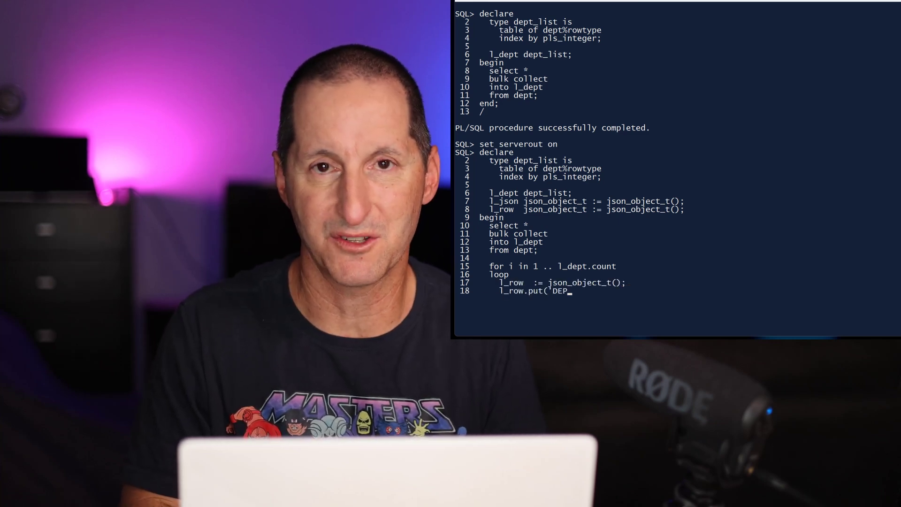